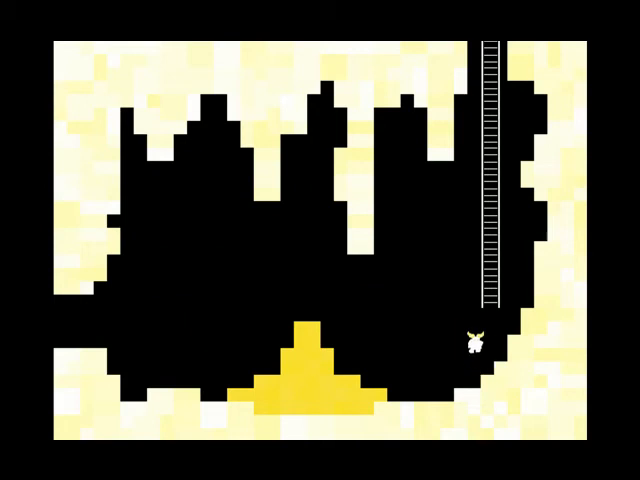
pyautogui.press('Up')
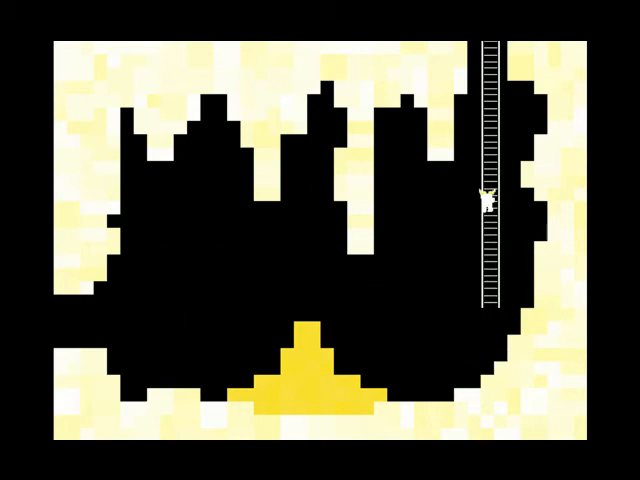